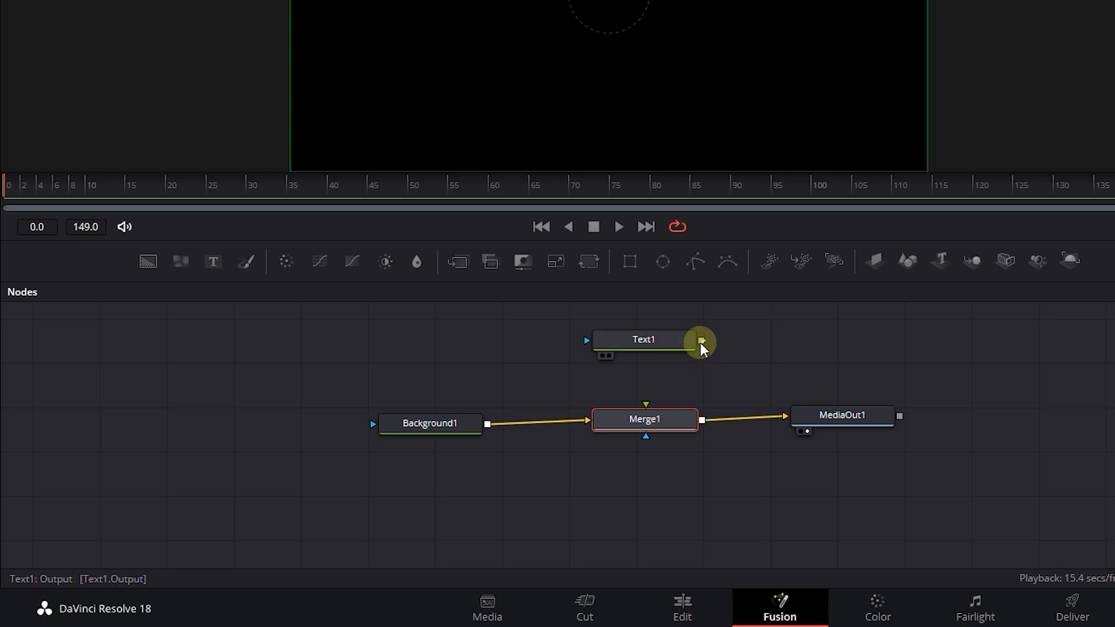
Step: Connect Text1 into Merge1, then undo both the connection and the Merge1 insertion
left_click_drag(701, 341, 646, 405)
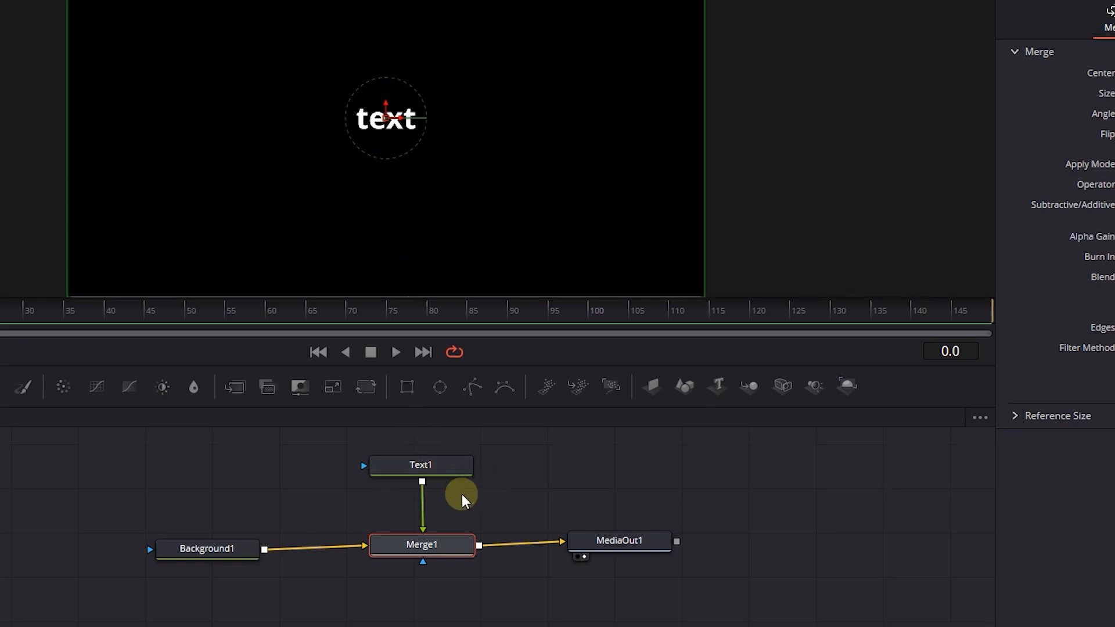
key("Ctrl+z")
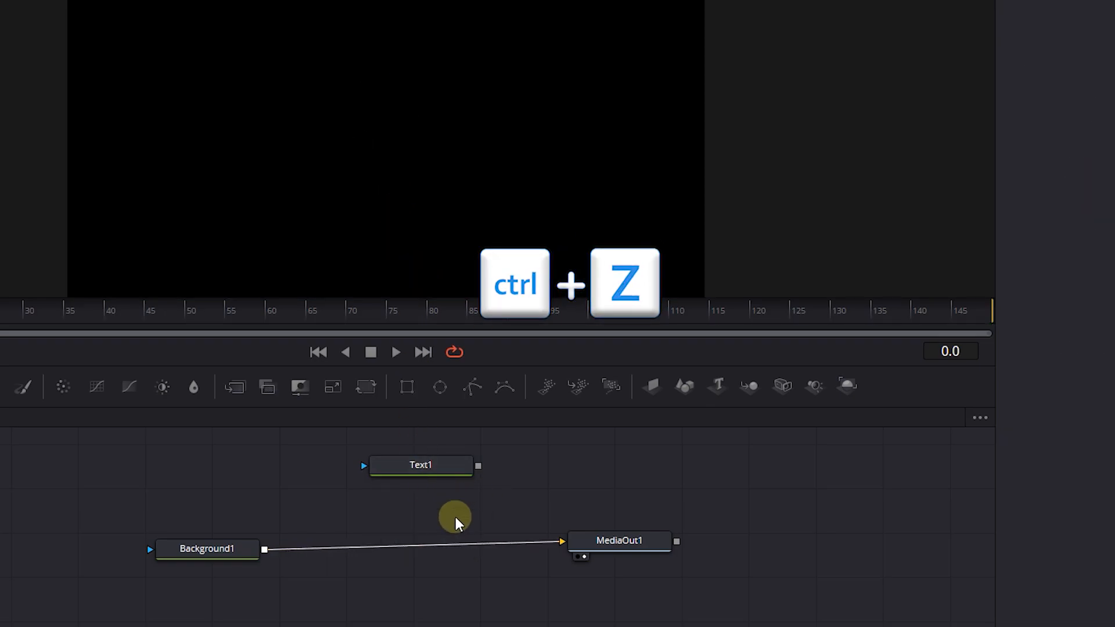
key("ctrl+z")
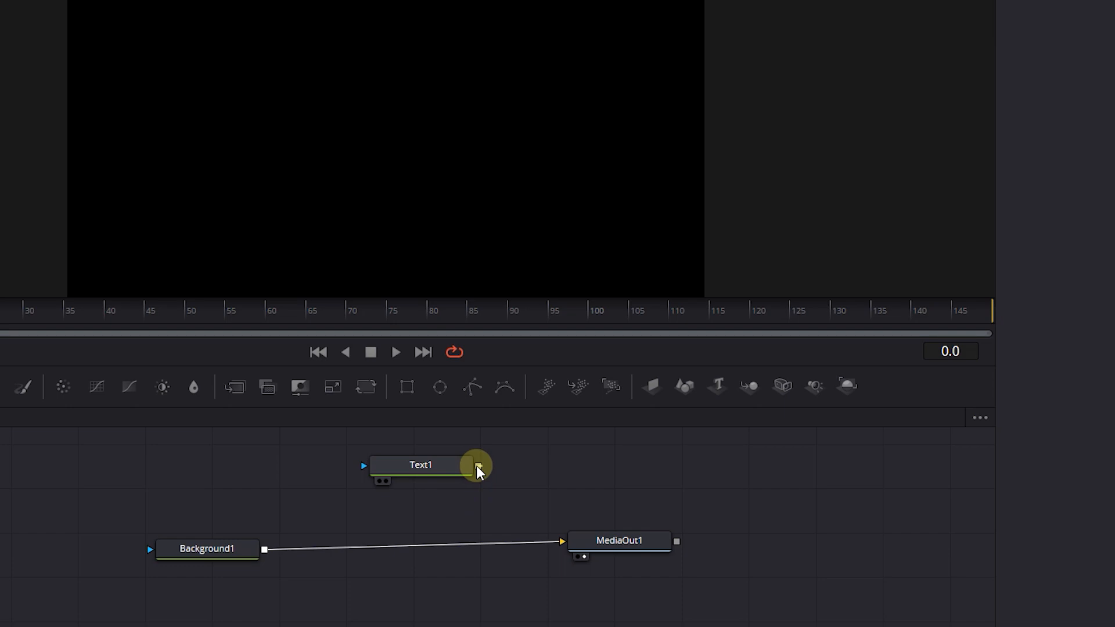
Step: Insert a Merge1 node feeding Text1 into MediaOut1, leaving Background1 disconnected
left_click_drag(476, 466, 265, 552)
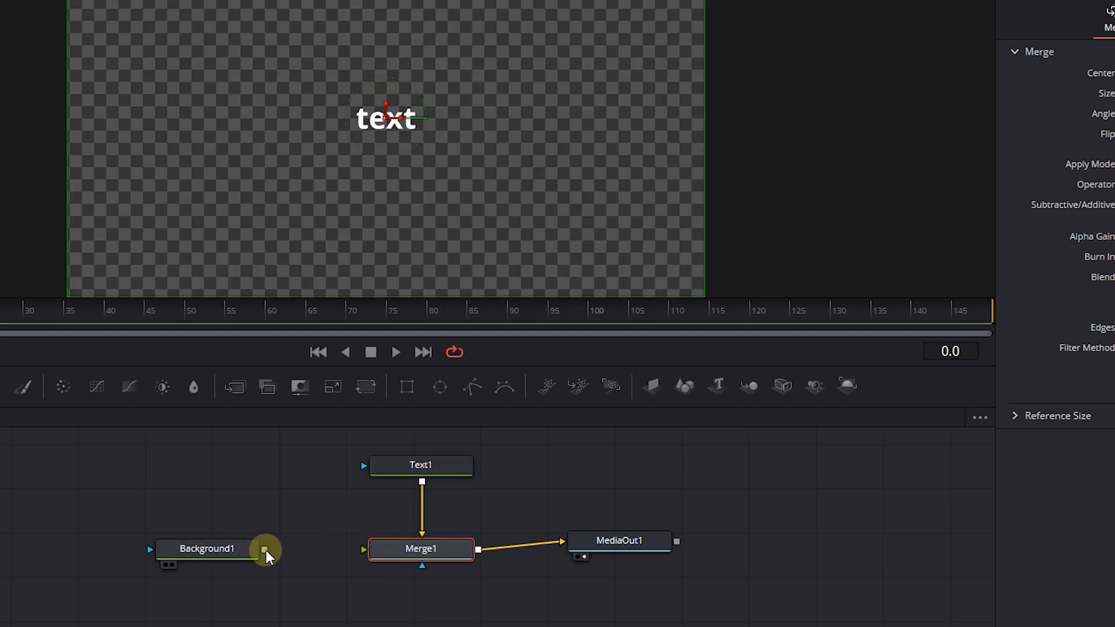
Step: Unplug Text1, then reconnect it to Merge1's green foreground input
left_click_drag(265, 551, 364, 550)
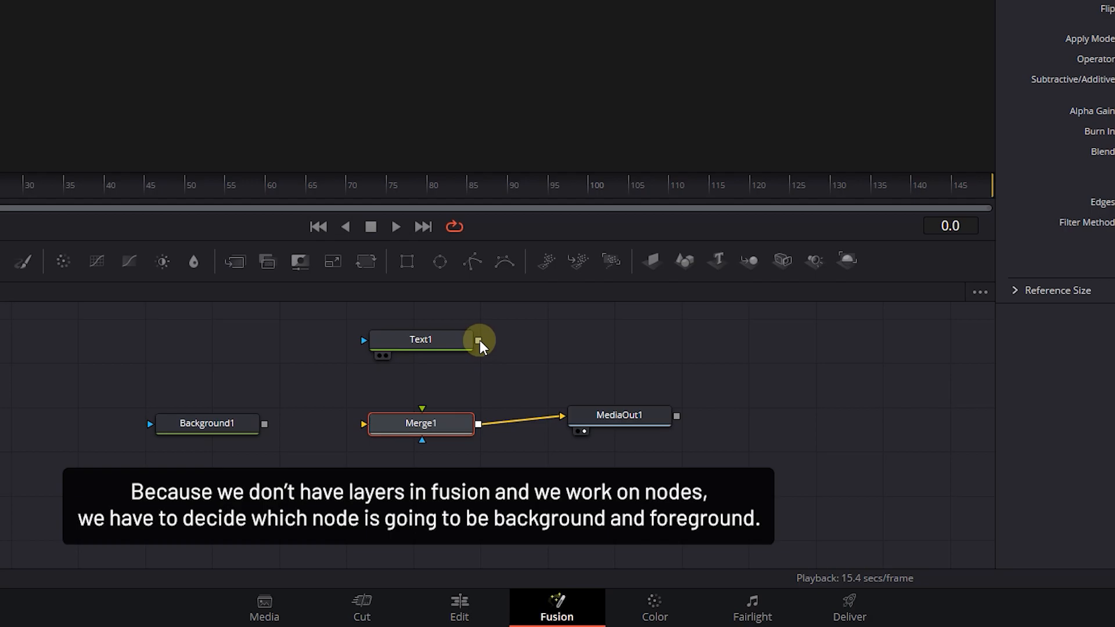
left_click_drag(478, 340, 421, 423)
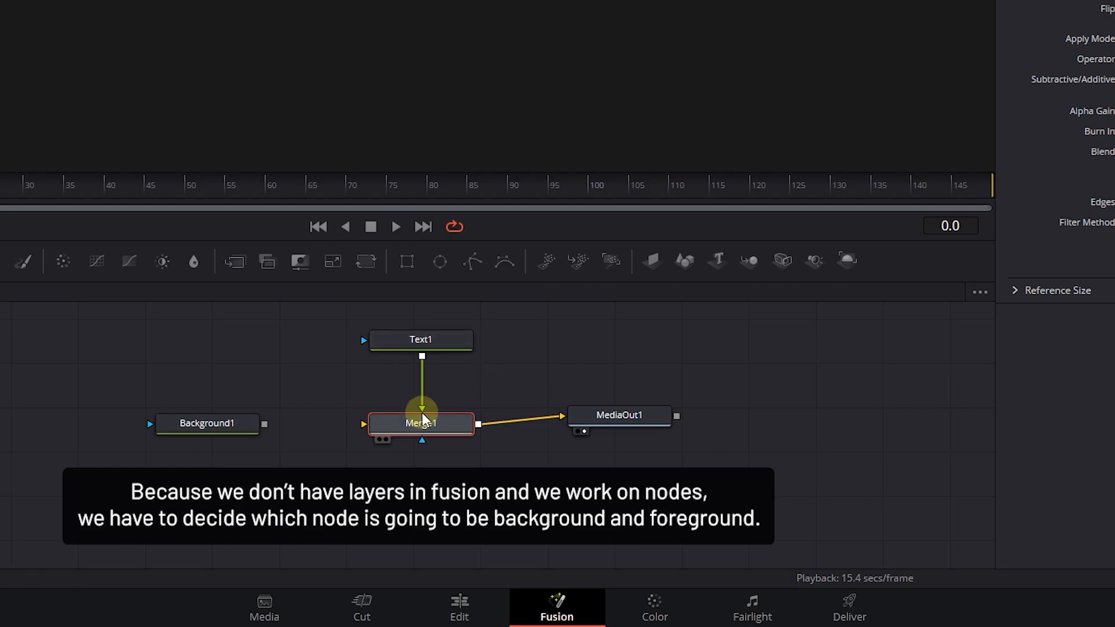